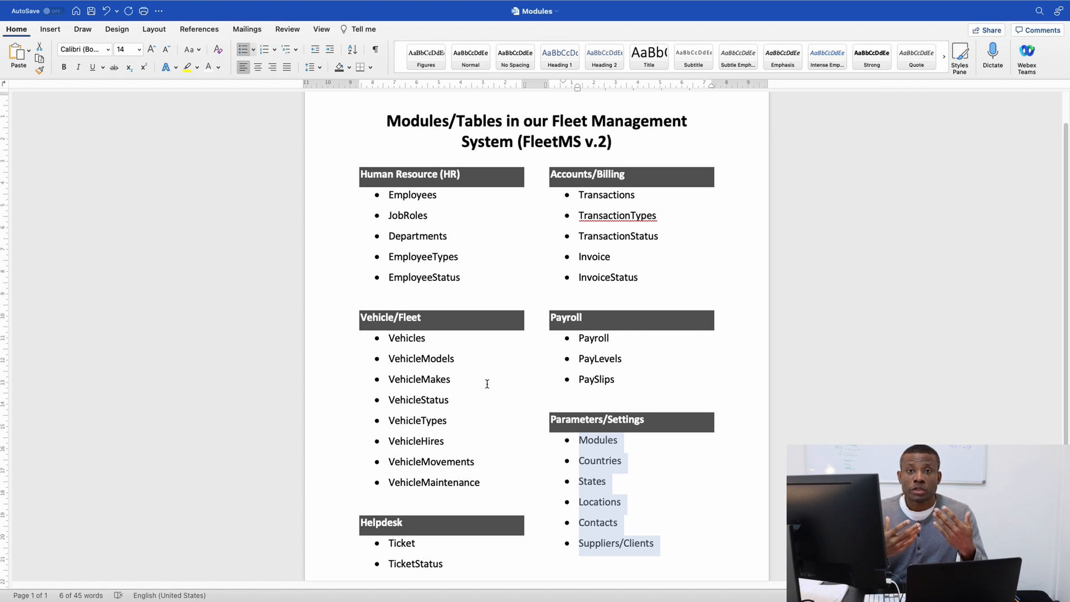
{"action": "mouse_move", "coordinate": [537, 417]}
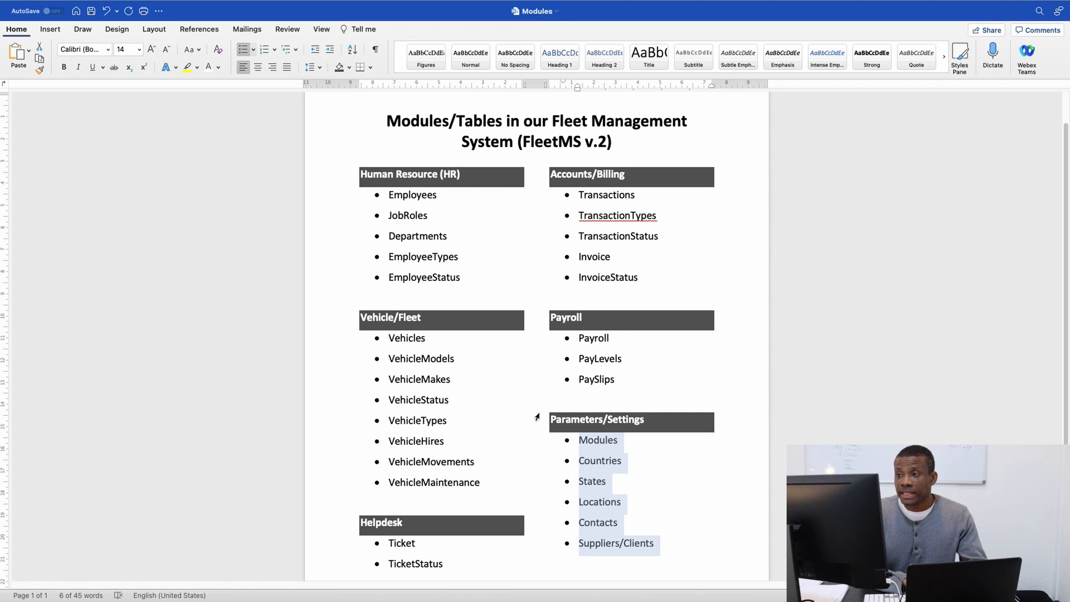
{"action": "mouse_move", "coordinate": [524, 391]}
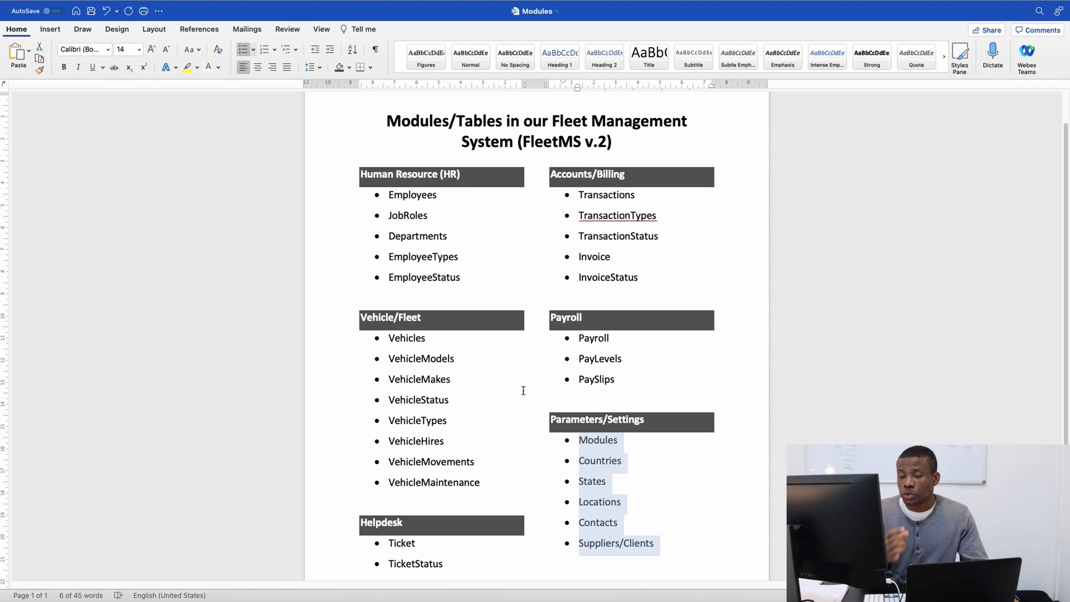
{"action": "mouse_move", "coordinate": [653, 404]}
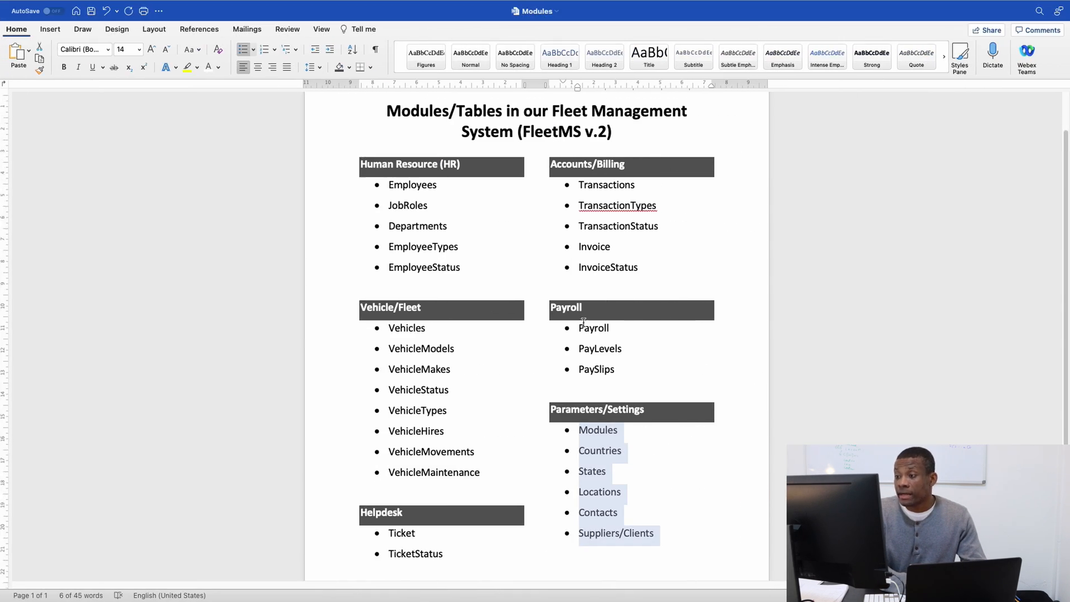
Bring up the fleetmsv2 project beside Word and expand templates to list hr and the HTML pages.
{"action": "scroll", "scroll_direction": "down", "scroll_amount": 3}
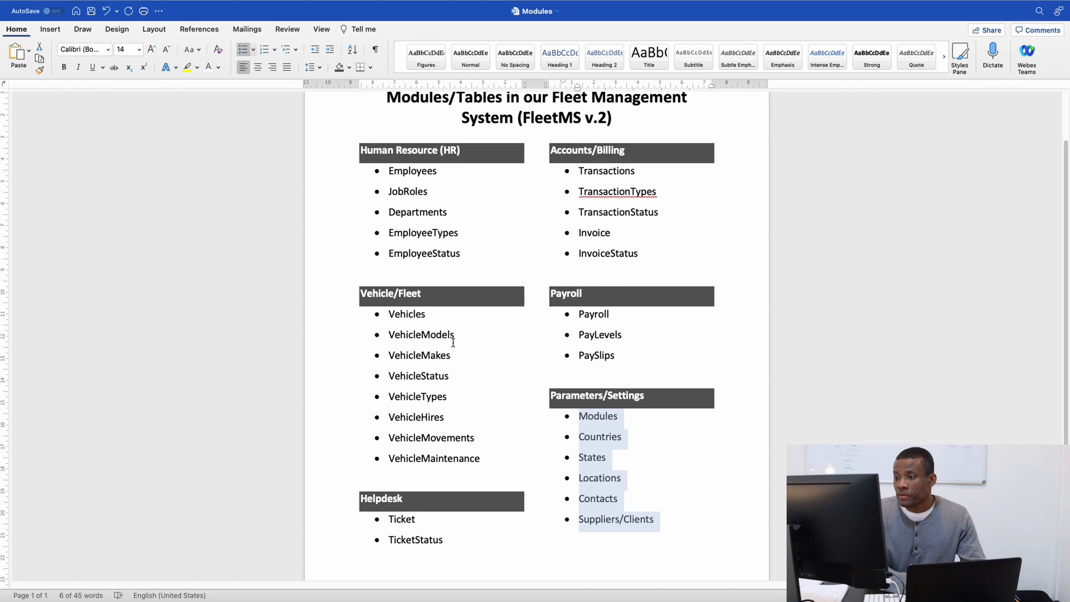
{"action": "mouse_move", "coordinate": [462, 375]}
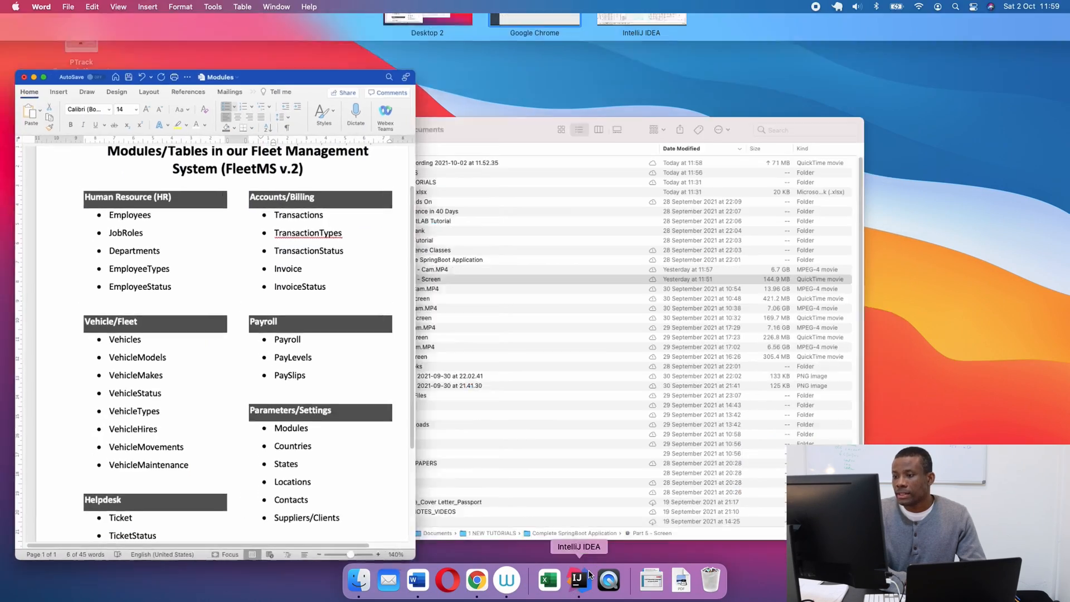
{"action": "left_click", "coordinate": [577, 580]}
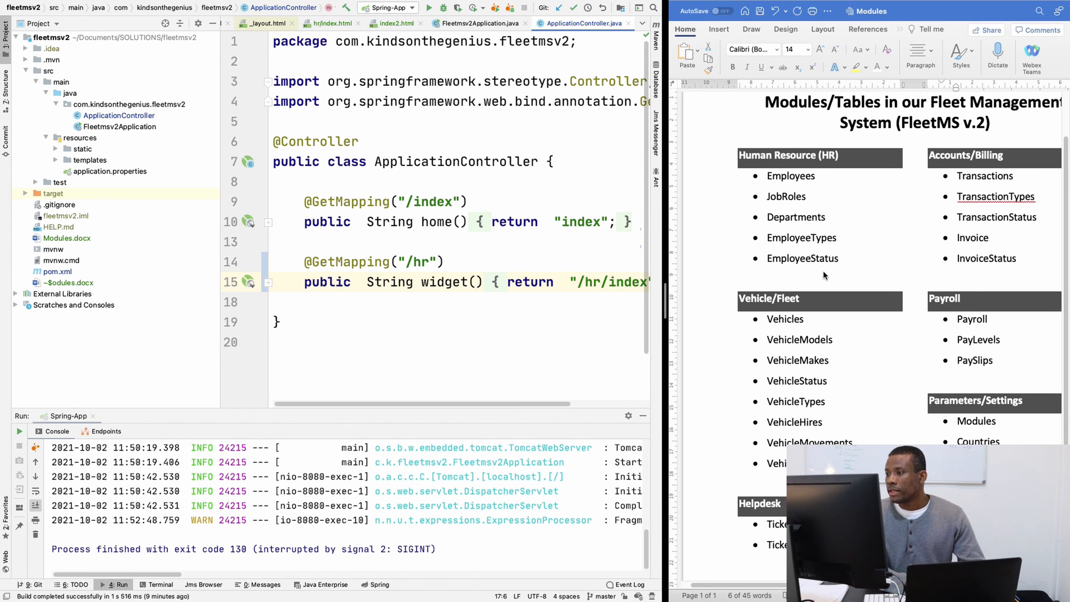
{"action": "scroll", "scroll_direction": "down", "scroll_amount": 3}
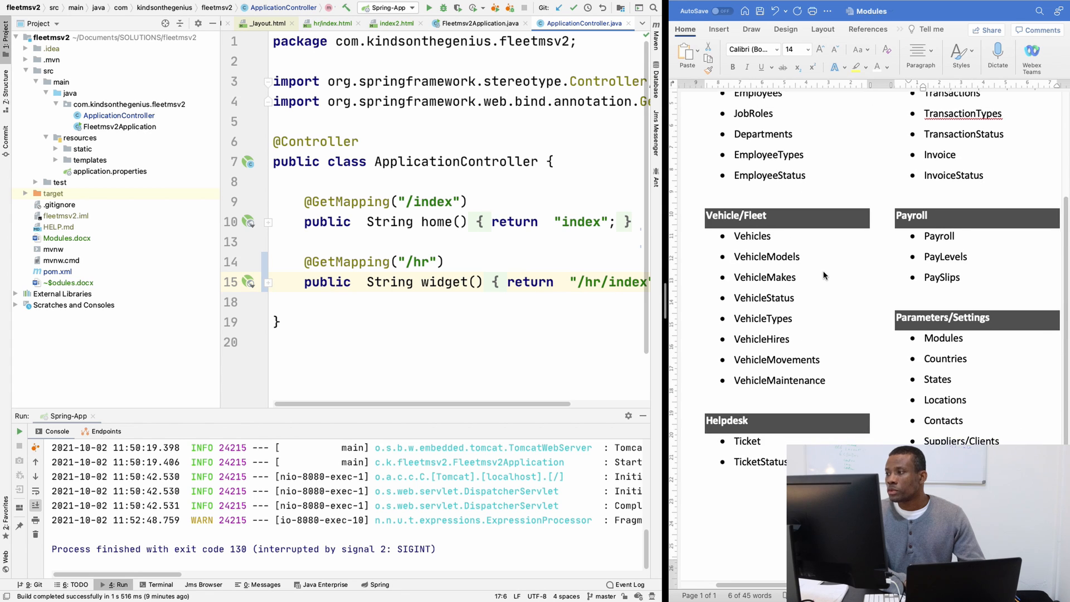
{"action": "scroll", "scroll_direction": "down", "scroll_amount": 3}
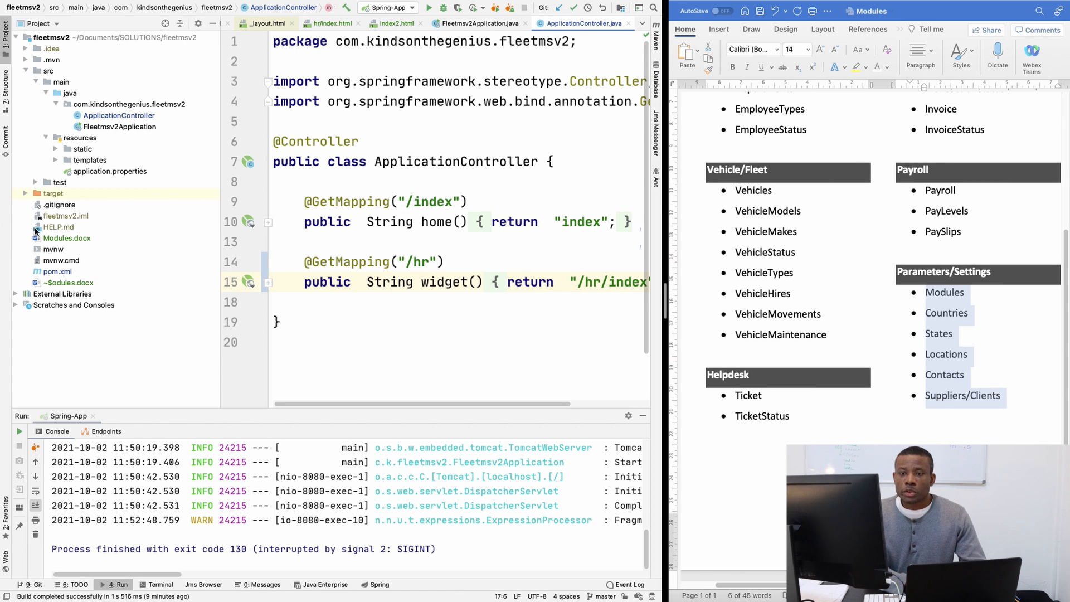
{"action": "left_click", "coordinate": [51, 105]}
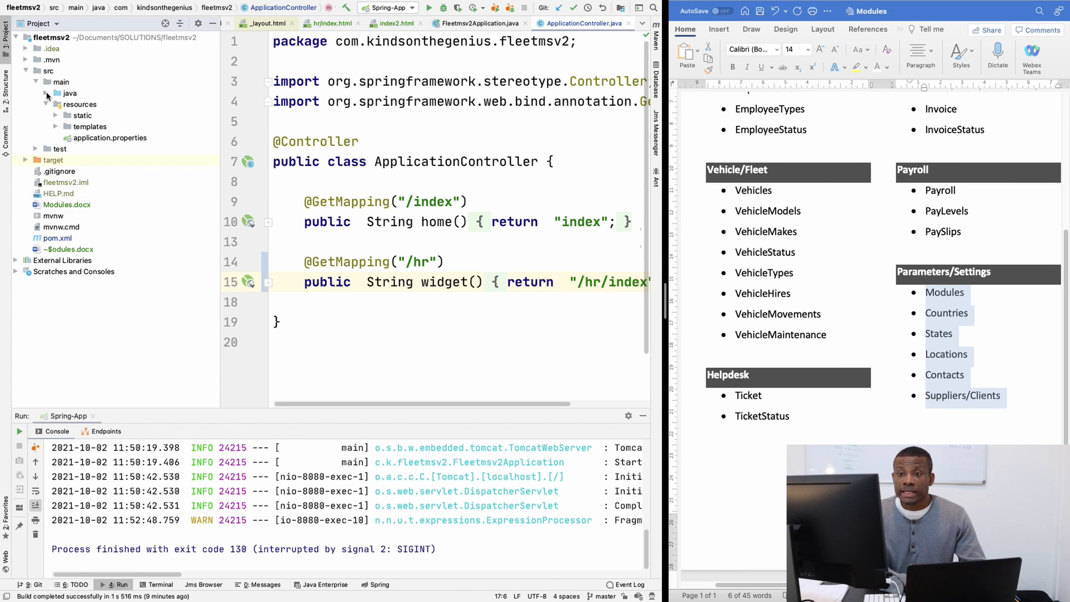
{"action": "left_click", "coordinate": [56, 126]}
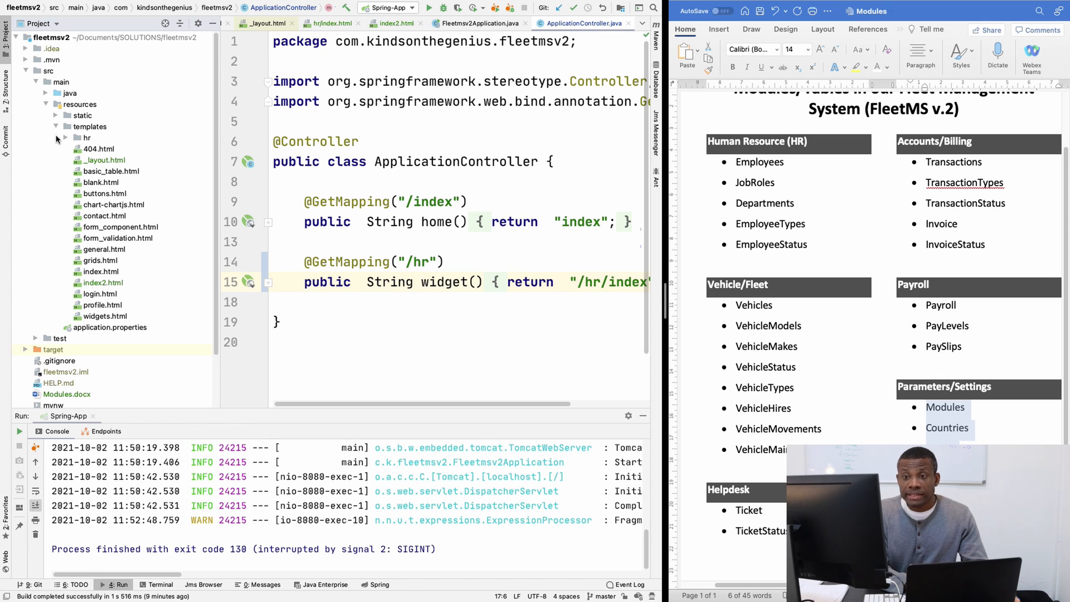
Copy the hr folder as a new fleet folder under templates.
{"action": "right_click", "coordinate": [86, 139]}
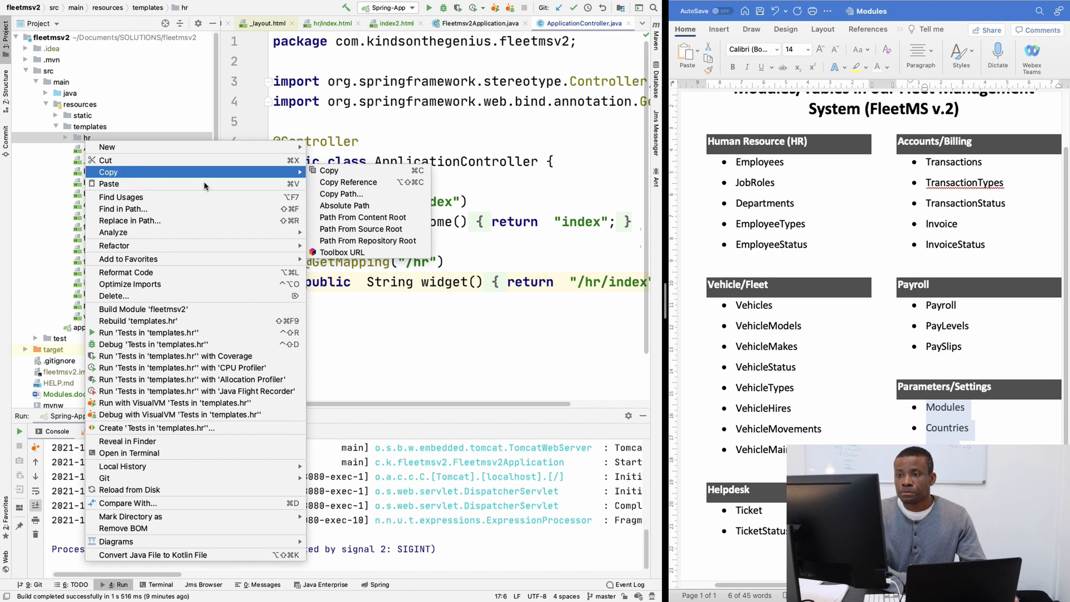
{"action": "left_click", "coordinate": [86, 138]}
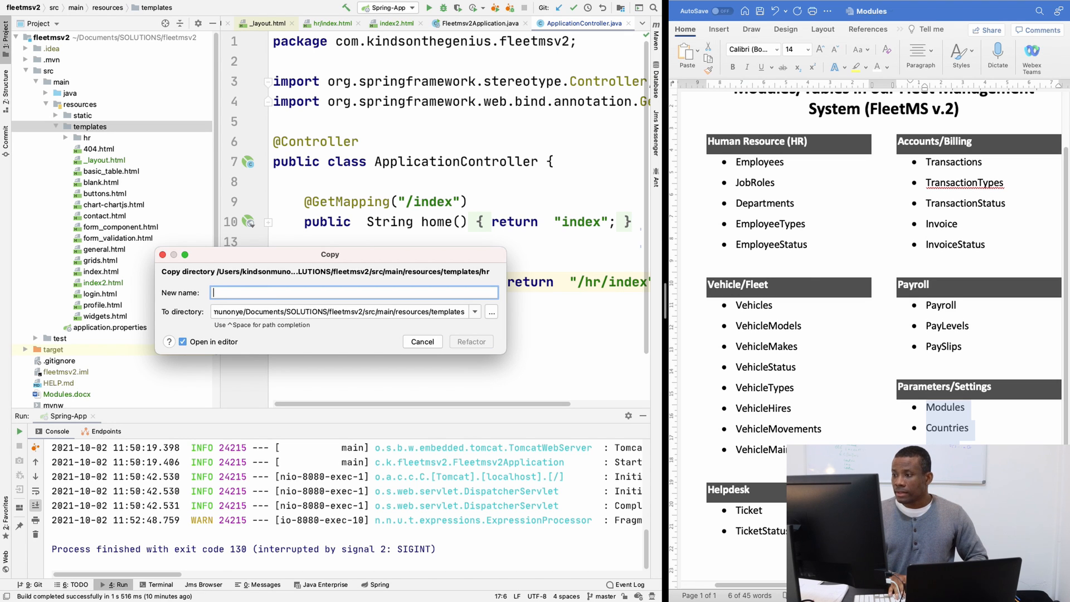
{"action": "type", "text": "fl"}
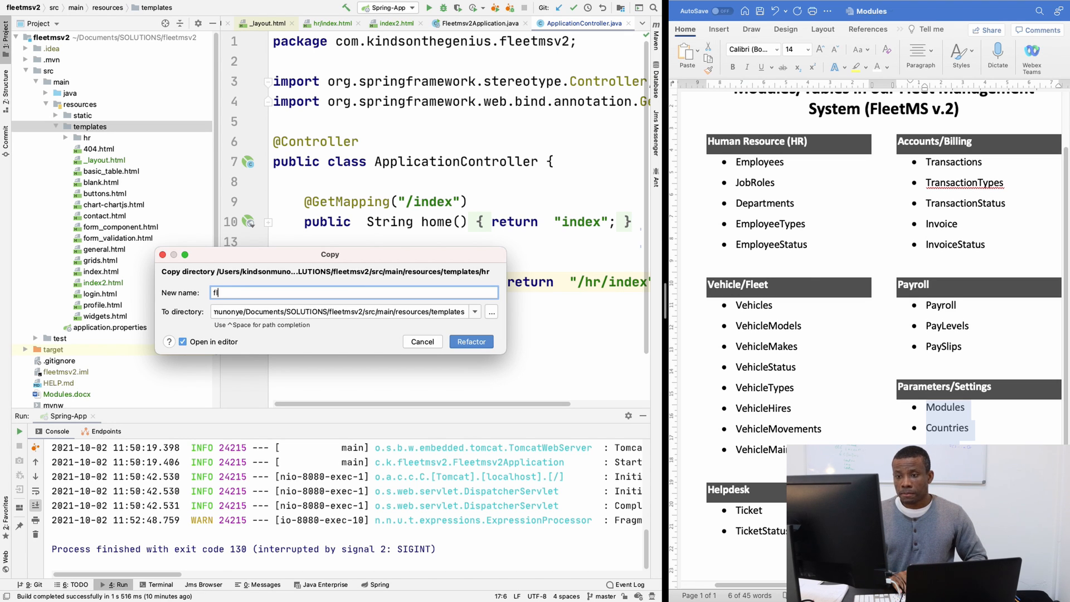
{"action": "type", "text": "leet"}
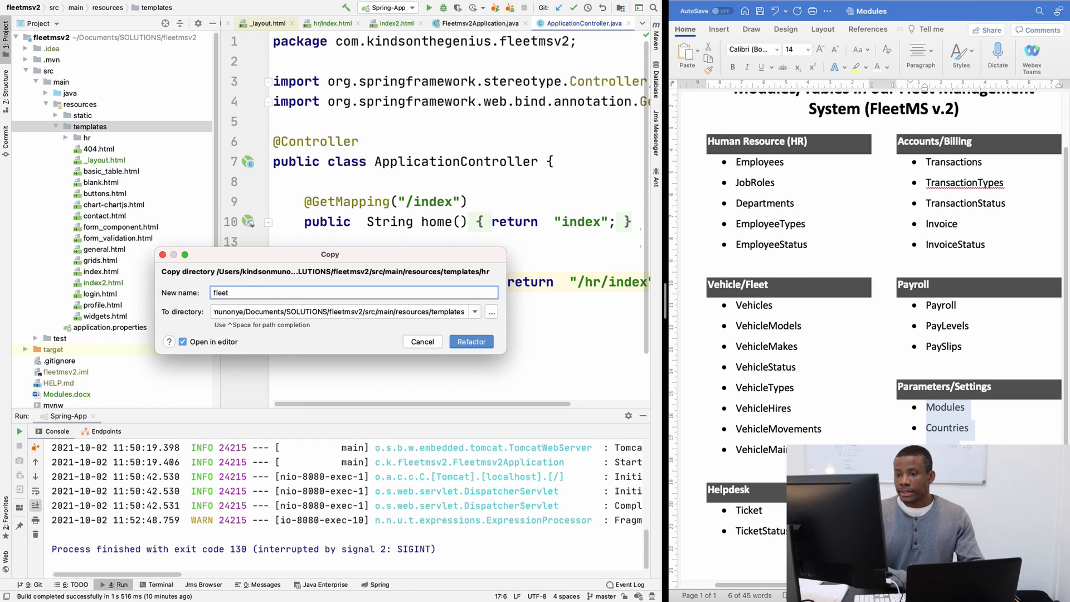
{"action": "left_click", "coordinate": [471, 342]}
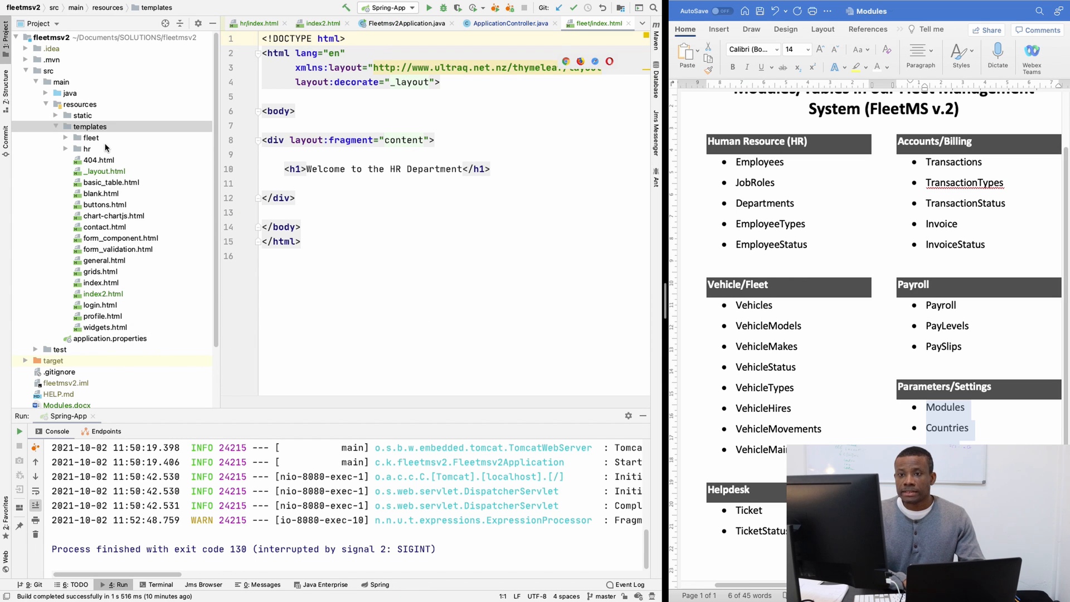
Copy the hr folder again as helpdesk under templates.
{"action": "right_click", "coordinate": [89, 126]}
{"action": "type", "text": "h"}
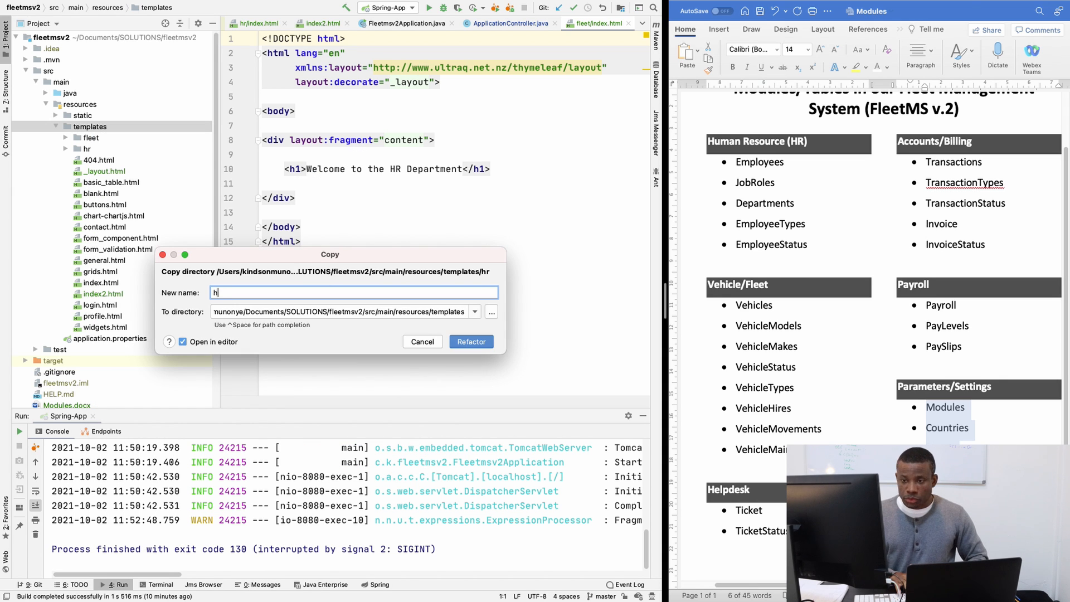
{"action": "type", "text": "elpdesk"}
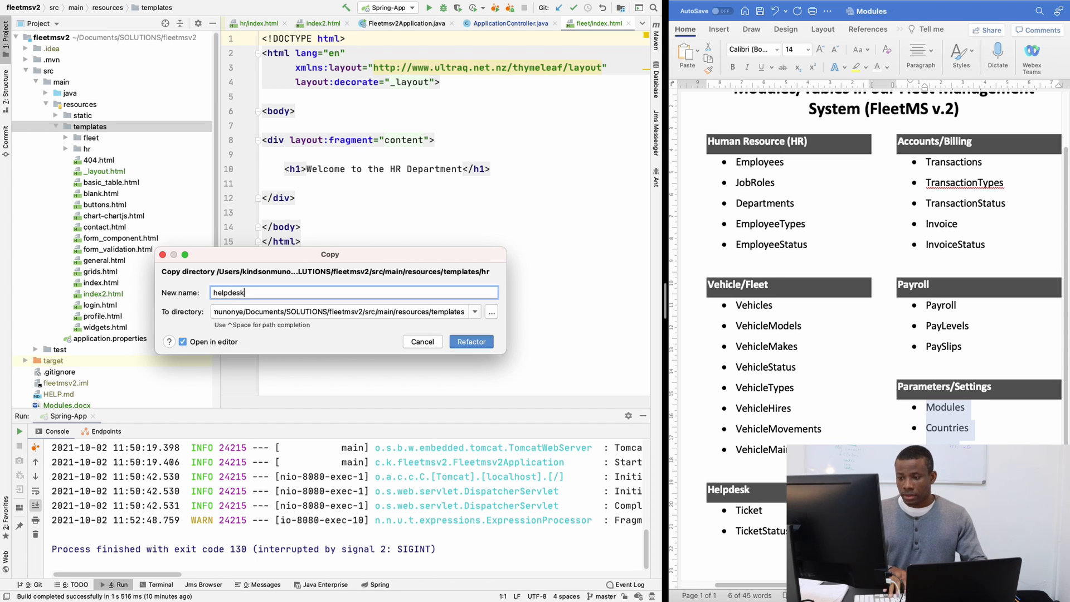
{"action": "left_click", "coordinate": [470, 342]}
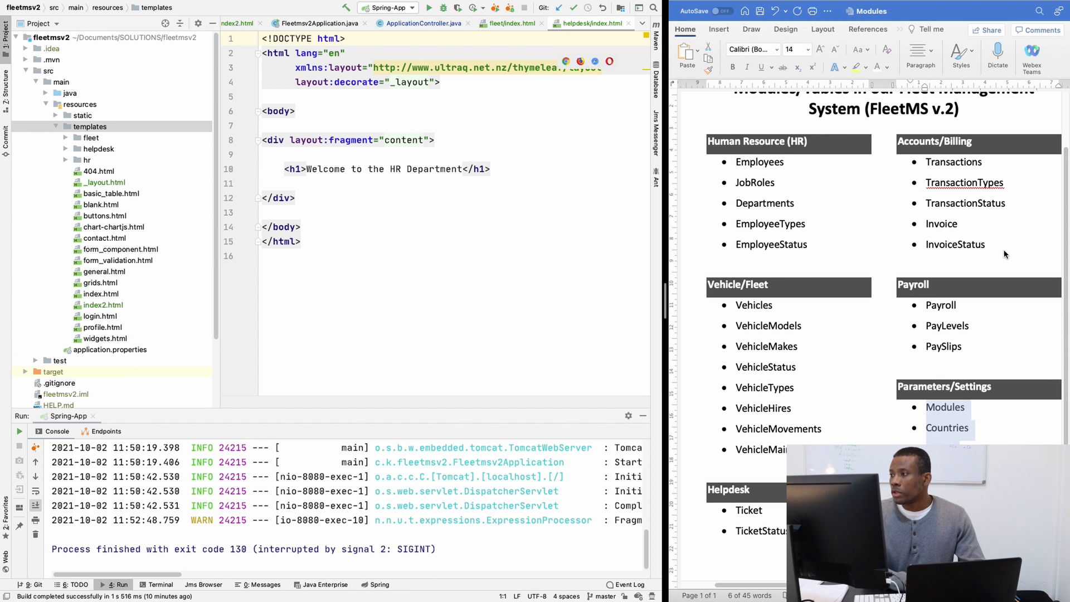
Make accounts and payroll copies of the hr folder under templates.
{"action": "left_click", "coordinate": [89, 126]}
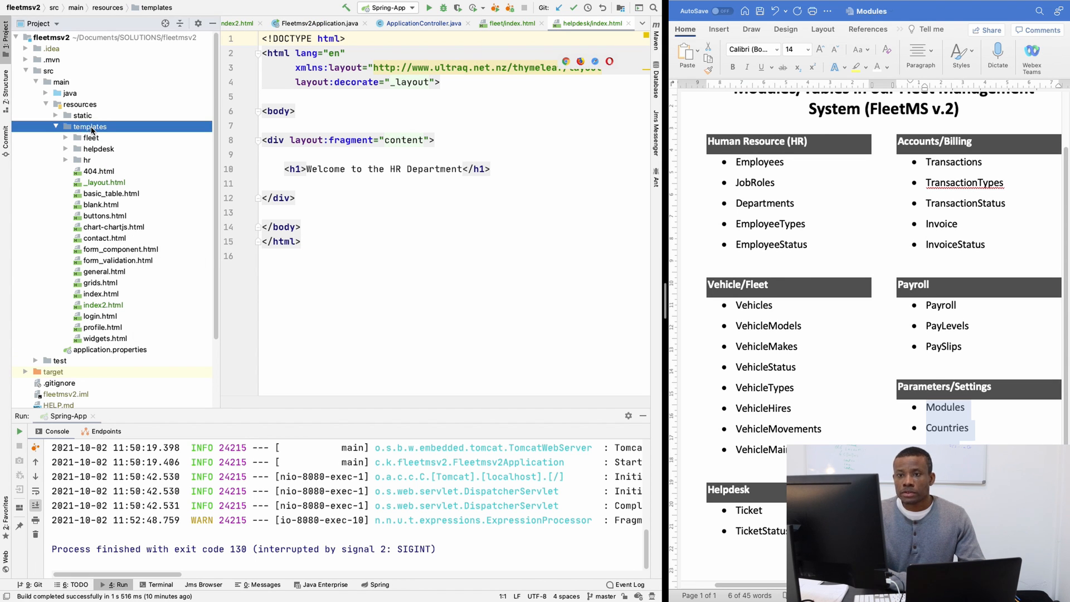
{"action": "right_click", "coordinate": [89, 126]}
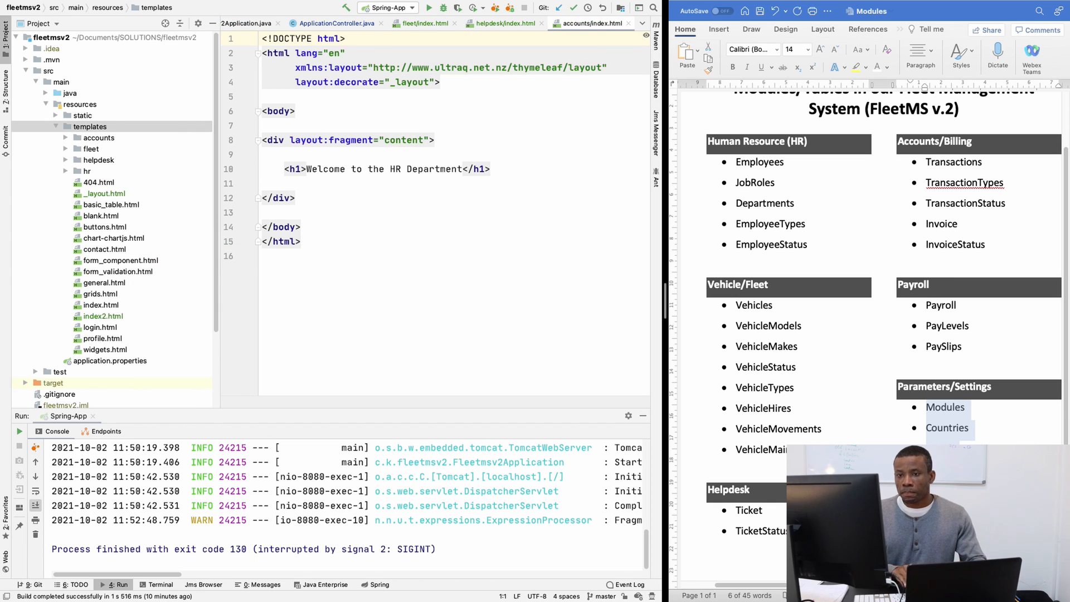
{"action": "left_click", "coordinate": [89, 126]}
{"action": "type", "text": "pay"}
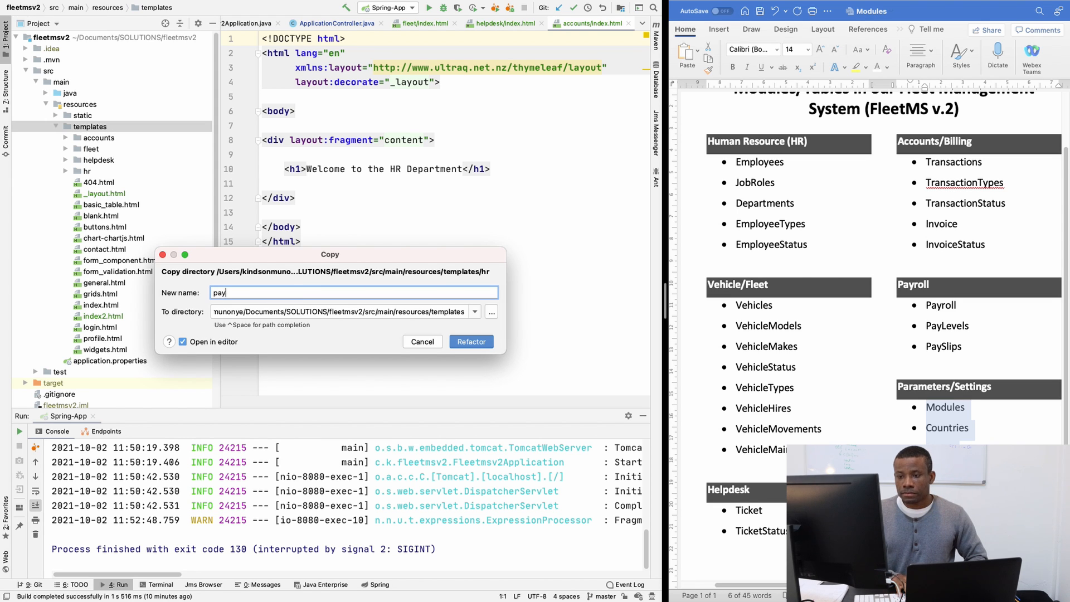
{"action": "left_click", "coordinate": [470, 342]}
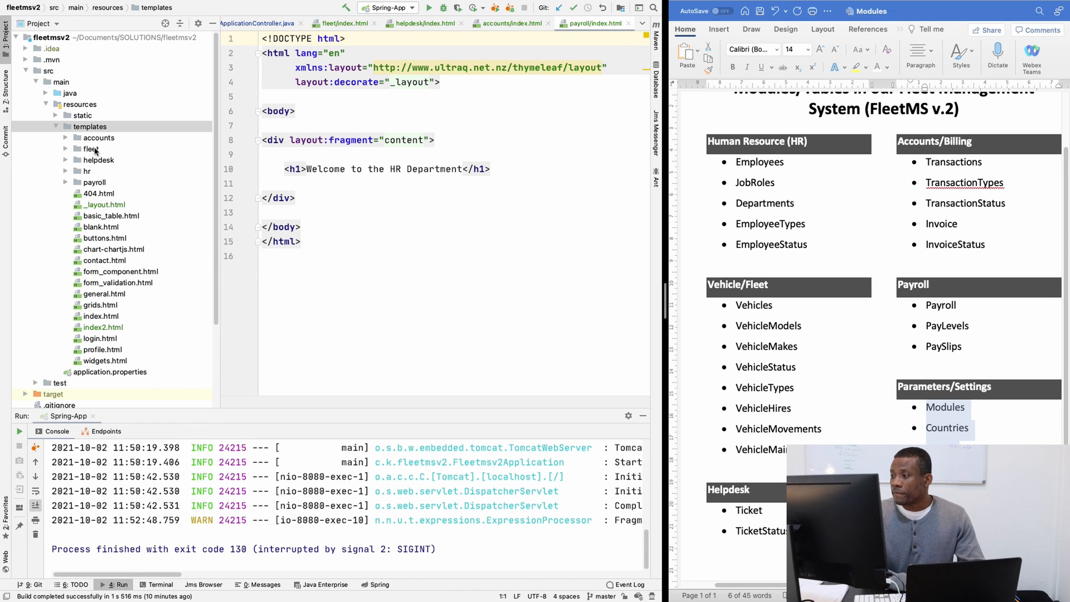
Copy the hr folder as parameters under templates.
{"action": "right_click", "coordinate": [89, 126]}
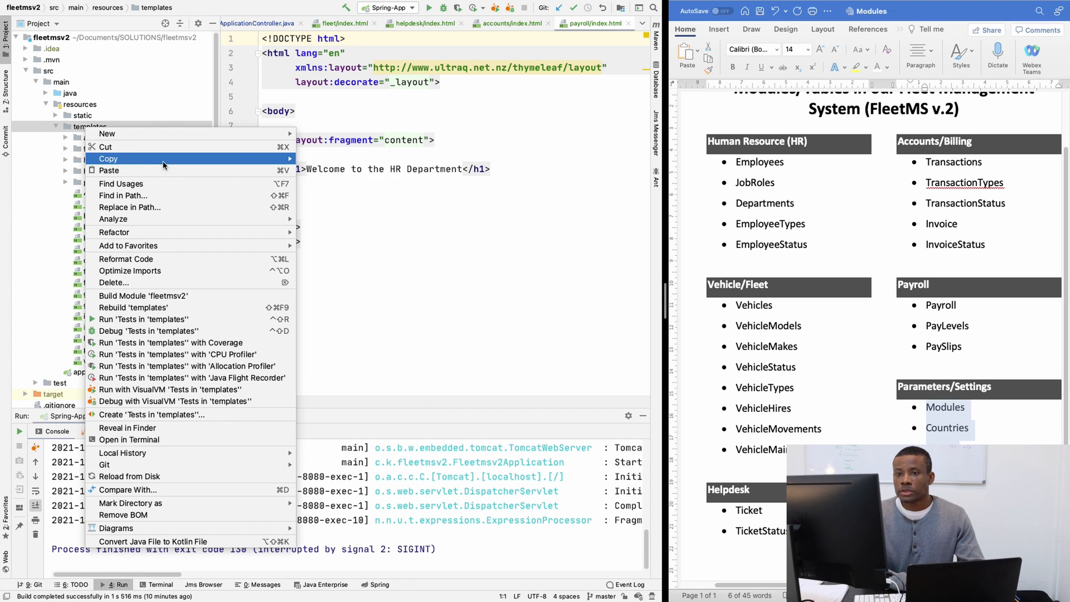
{"action": "left_click", "coordinate": [108, 159]}
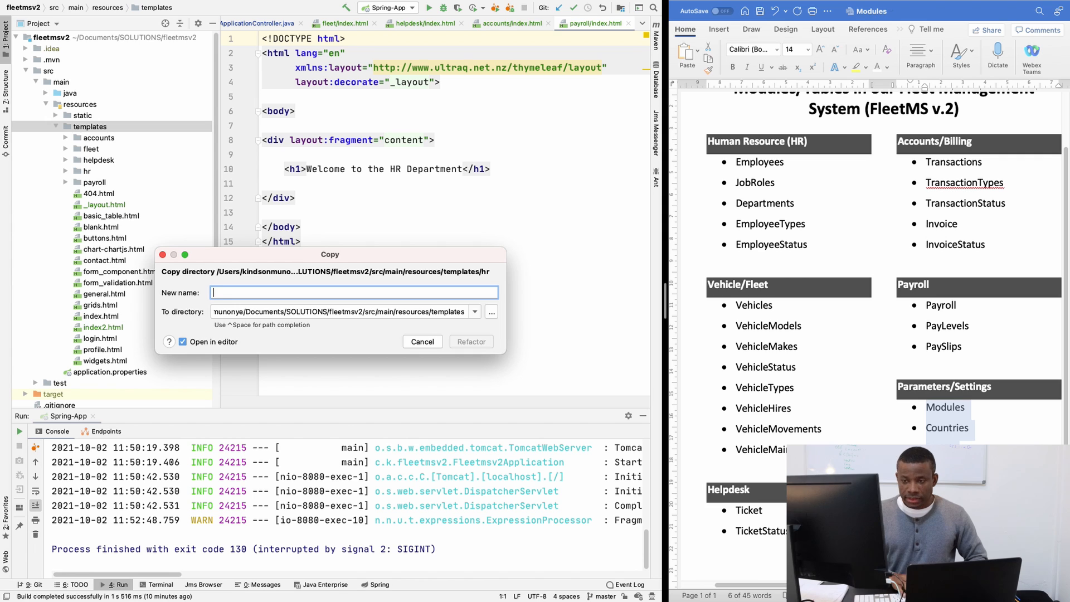
{"action": "type", "text": "parameters"}
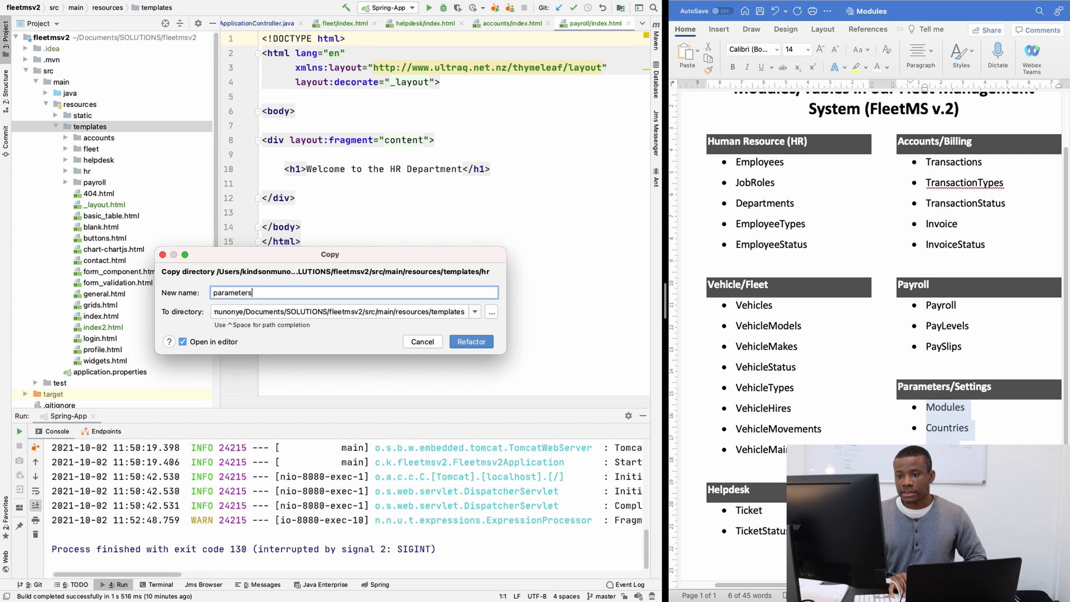
{"action": "left_click", "coordinate": [470, 342]}
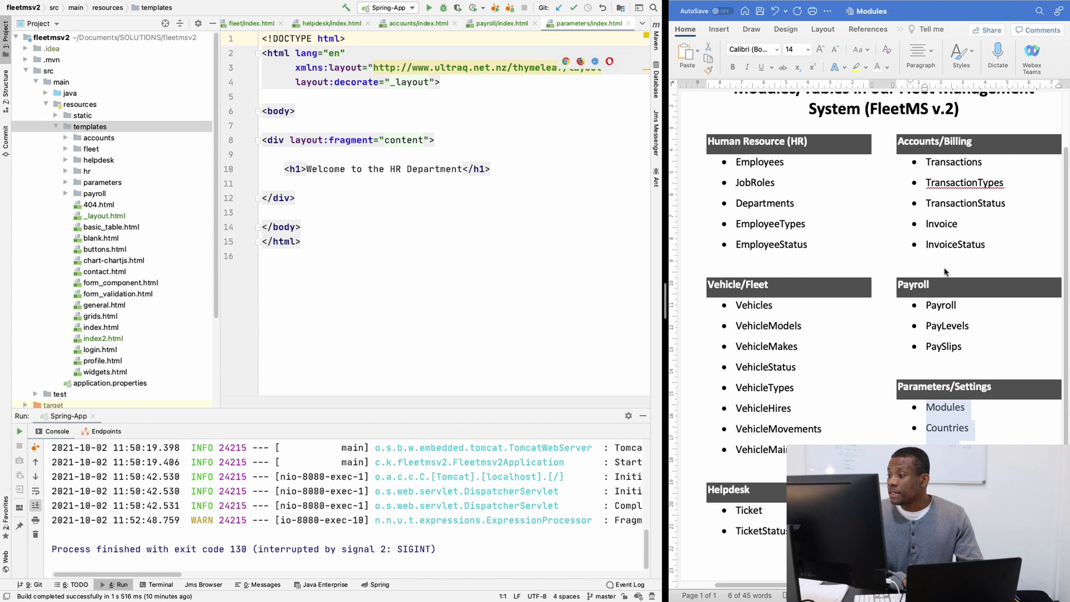
{"action": "left_click", "coordinate": [98, 138]}
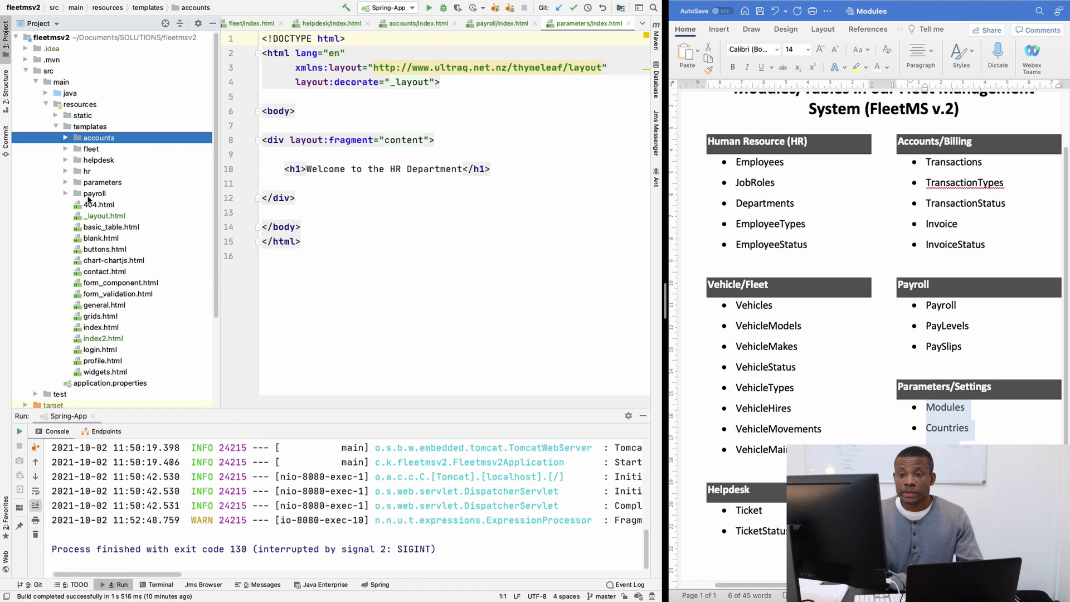
Rename the accounts index.html heading from HR to Accounts.
{"action": "left_click", "coordinate": [98, 138]}
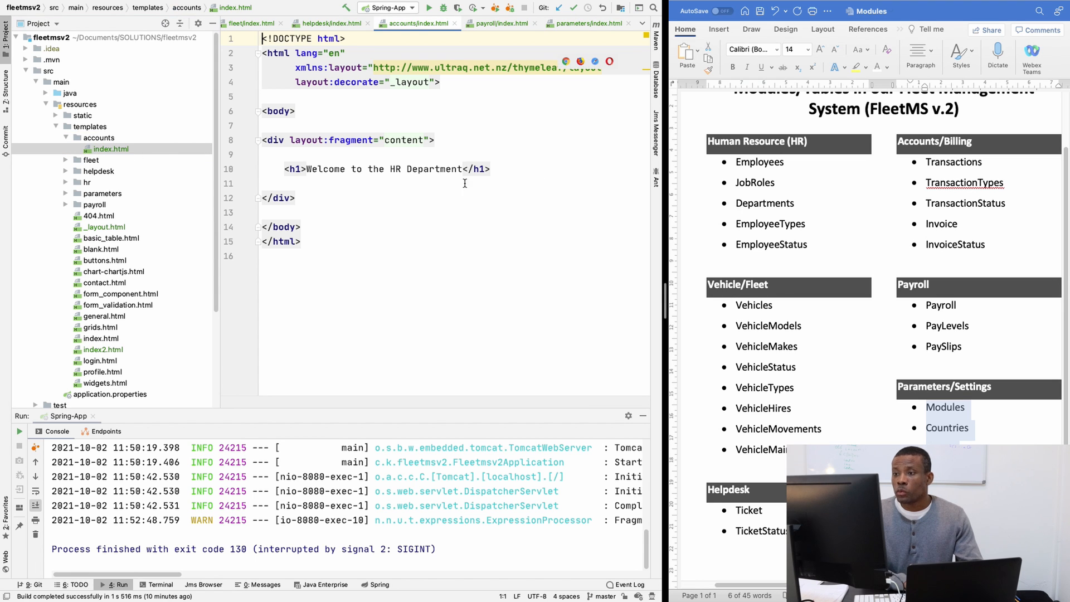
{"action": "double_click", "coordinate": [394, 169]}
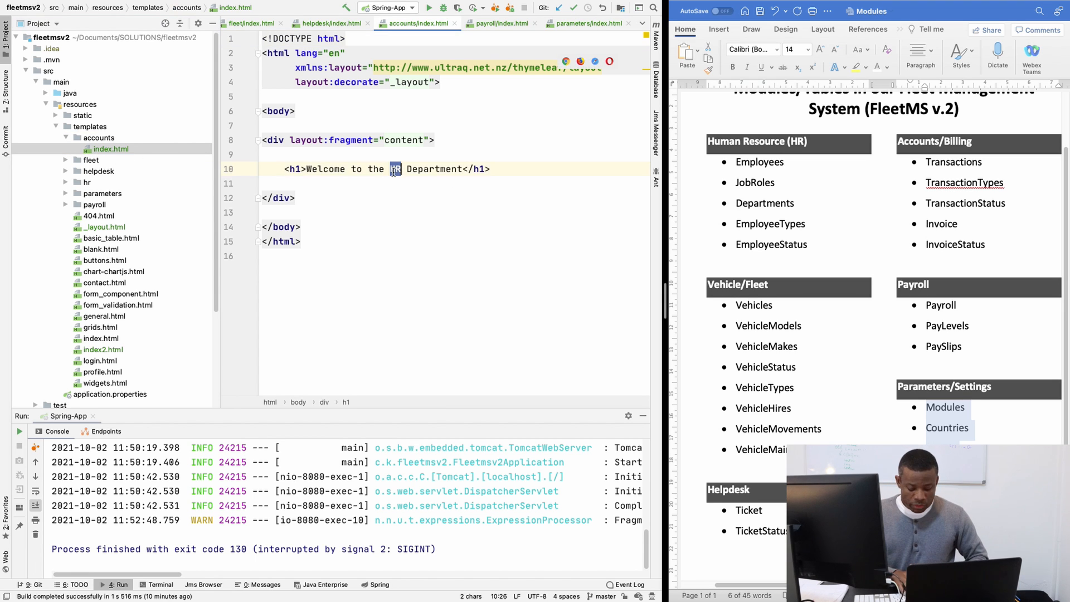
{"action": "type", "text": "Accounts"}
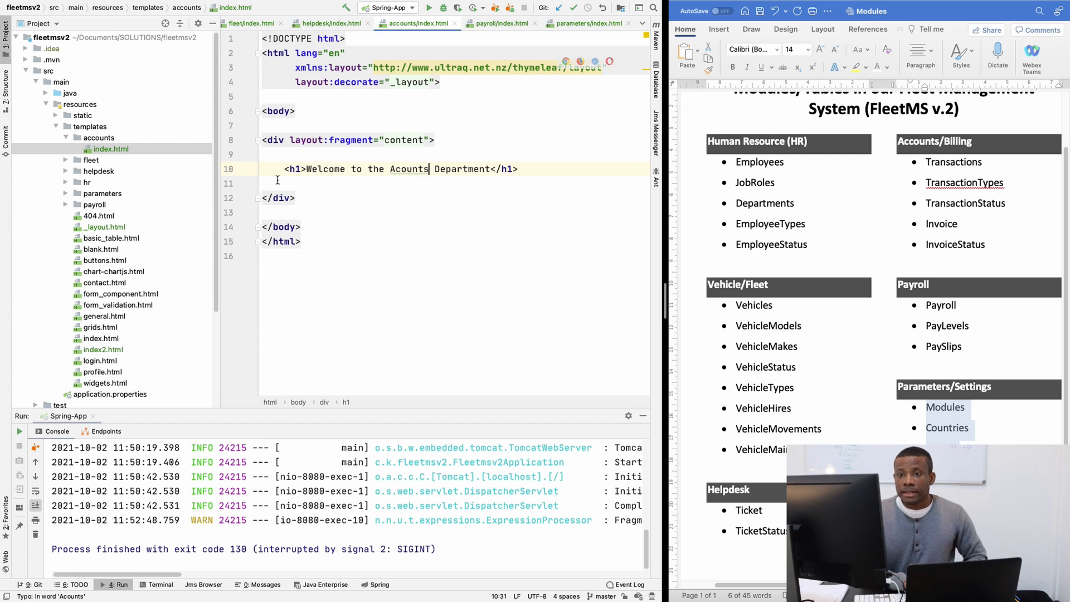
Rename the fleet and helpdesk index.html headings to Fleet and HelpDesk.
{"action": "left_click", "coordinate": [104, 171]}
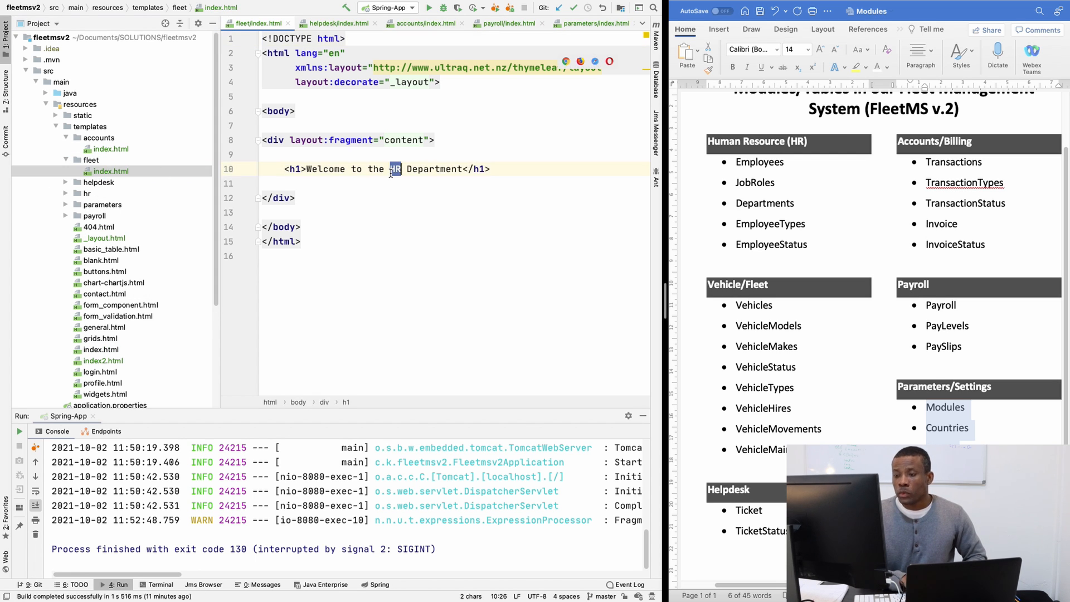
{"action": "type", "text": "Fleet"}
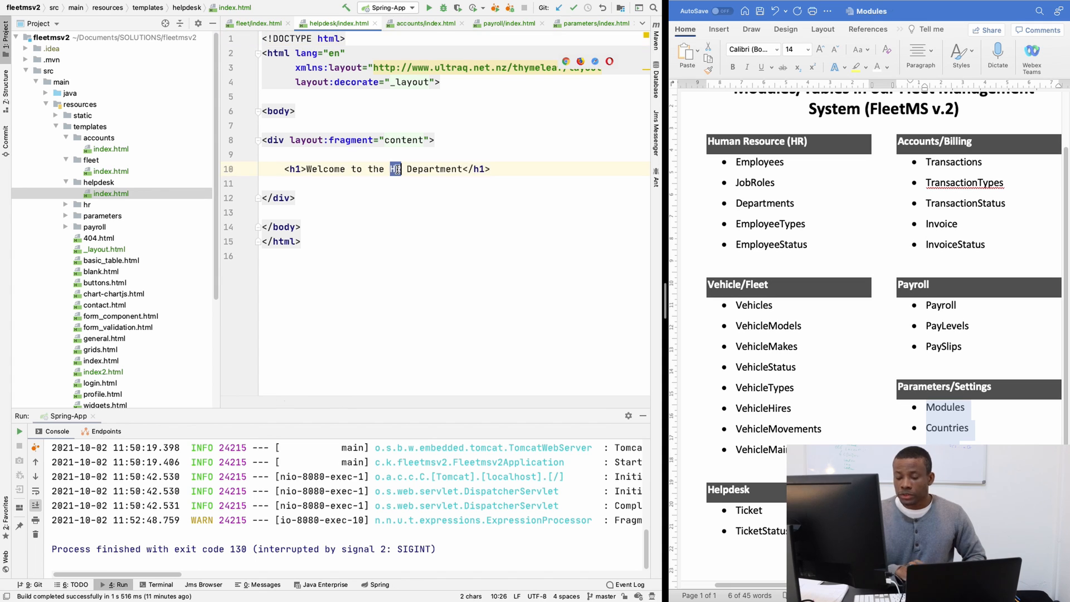
{"action": "type", "text": "HelpDe"}
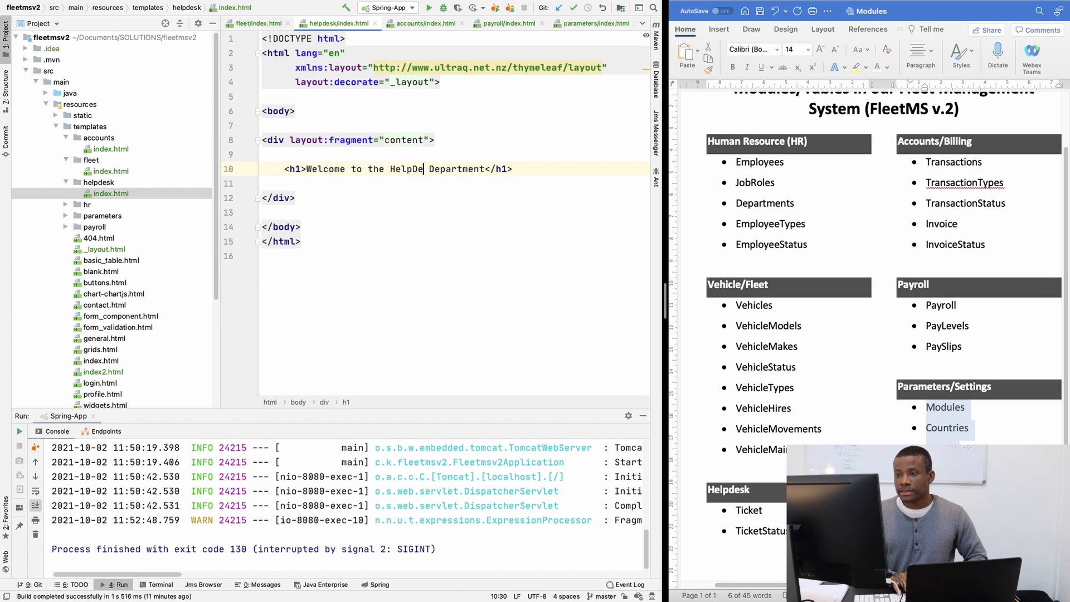
{"action": "type", "text": "k"}
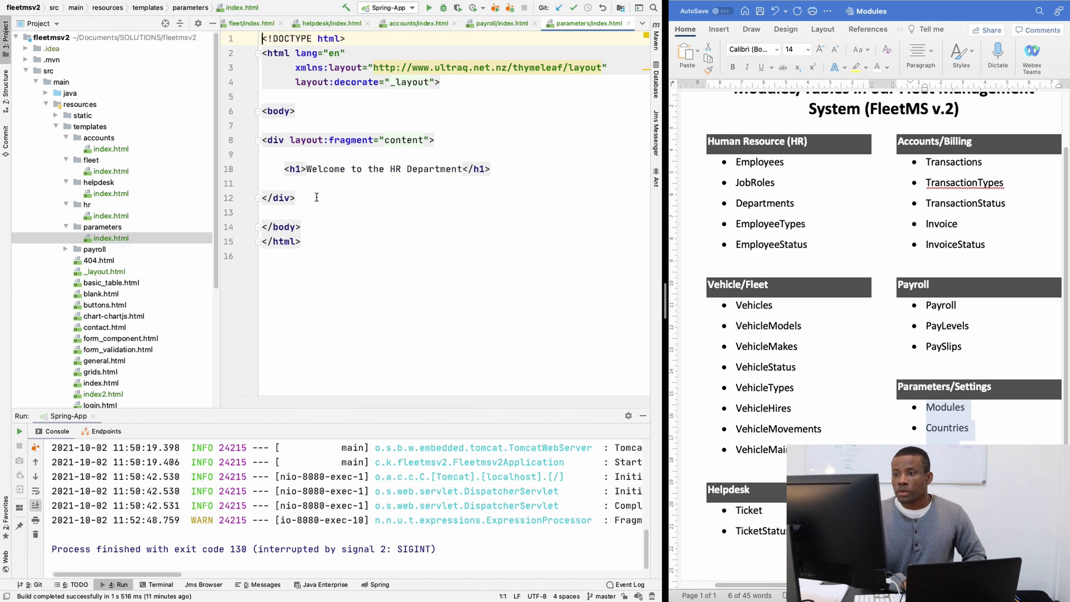
Change the parameters heading from 'HR Department' to 'Settings Page'.
{"action": "double_click", "coordinate": [395, 170]}
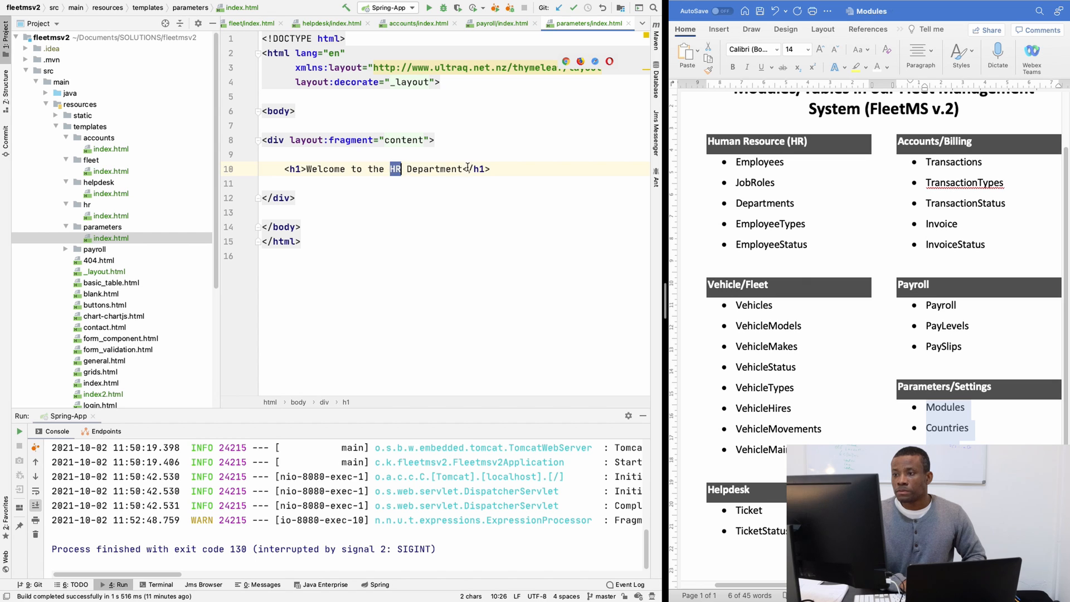
{"action": "type", "text": "P"}
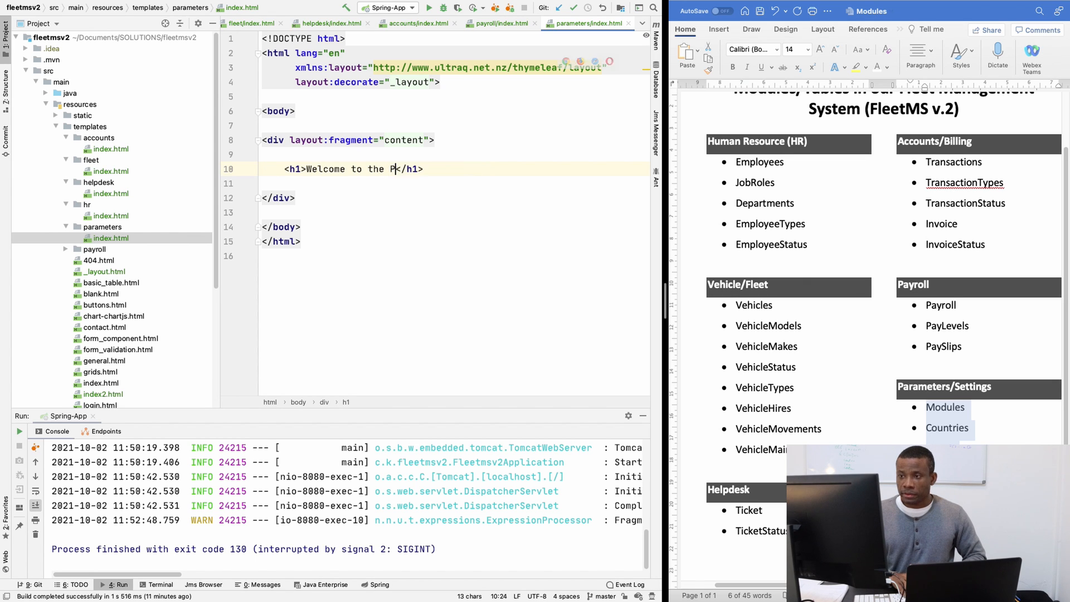
{"action": "type", "text": "Settings"}
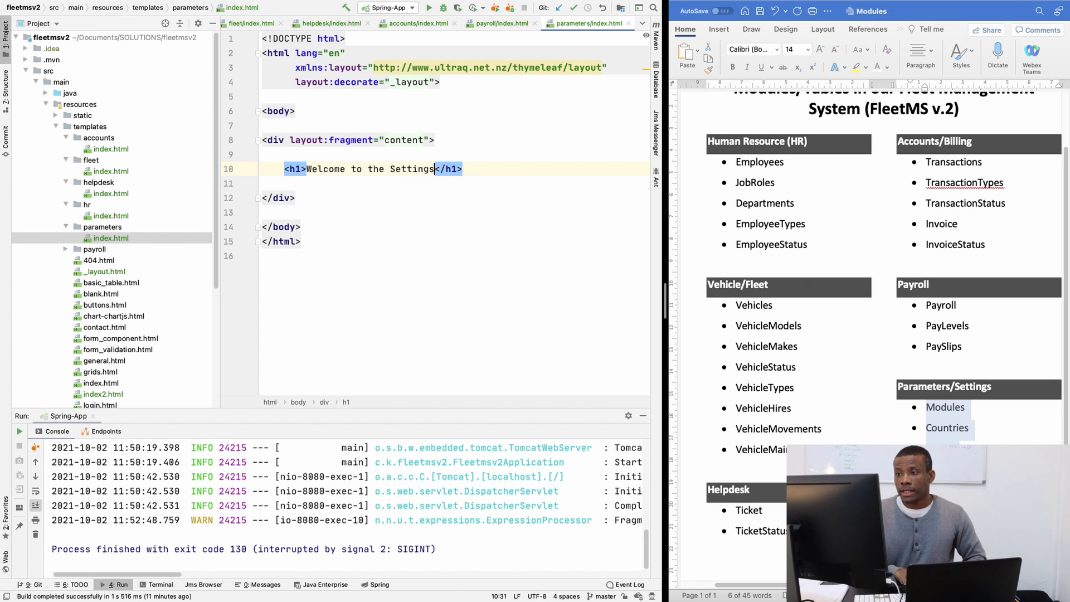
{"action": "type", "text": "Page"}
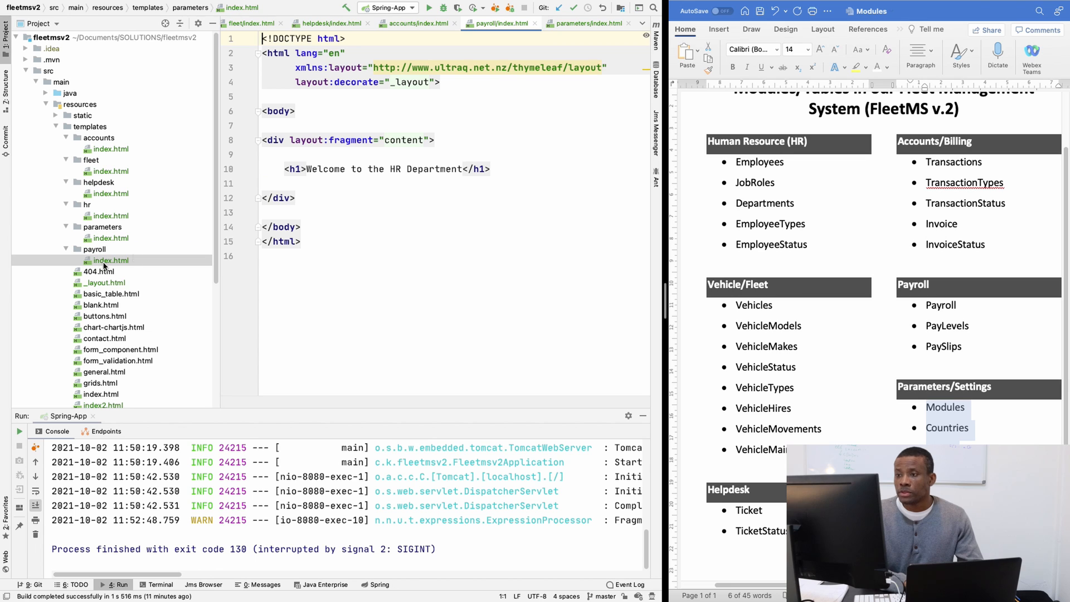
Rename the payroll heading to Welcome to the Payroll Department.
{"action": "double_click", "coordinate": [394, 169]}
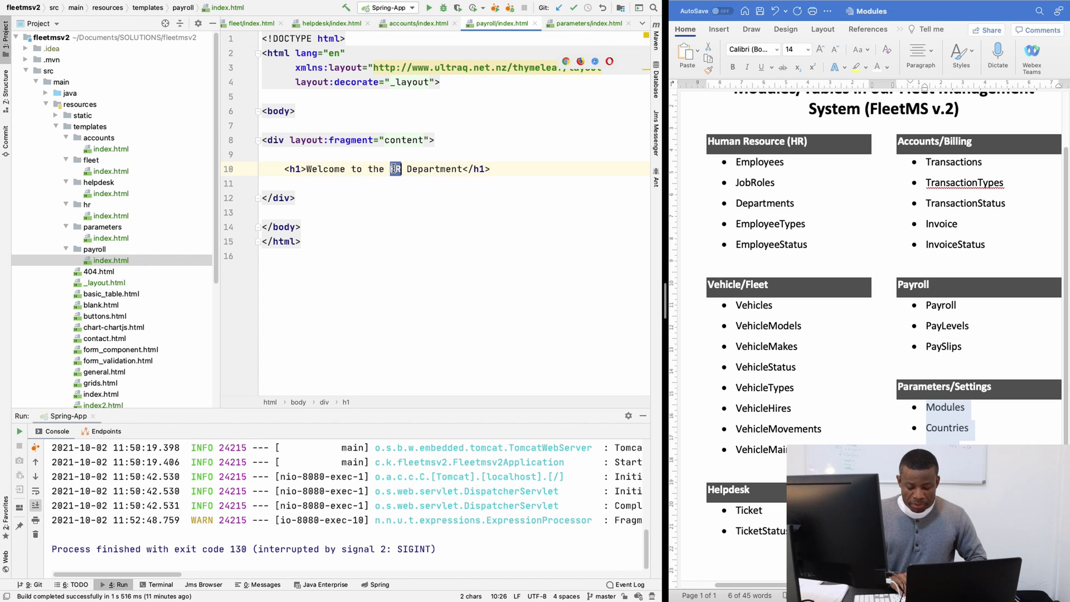
{"action": "type", "text": "Payroll"}
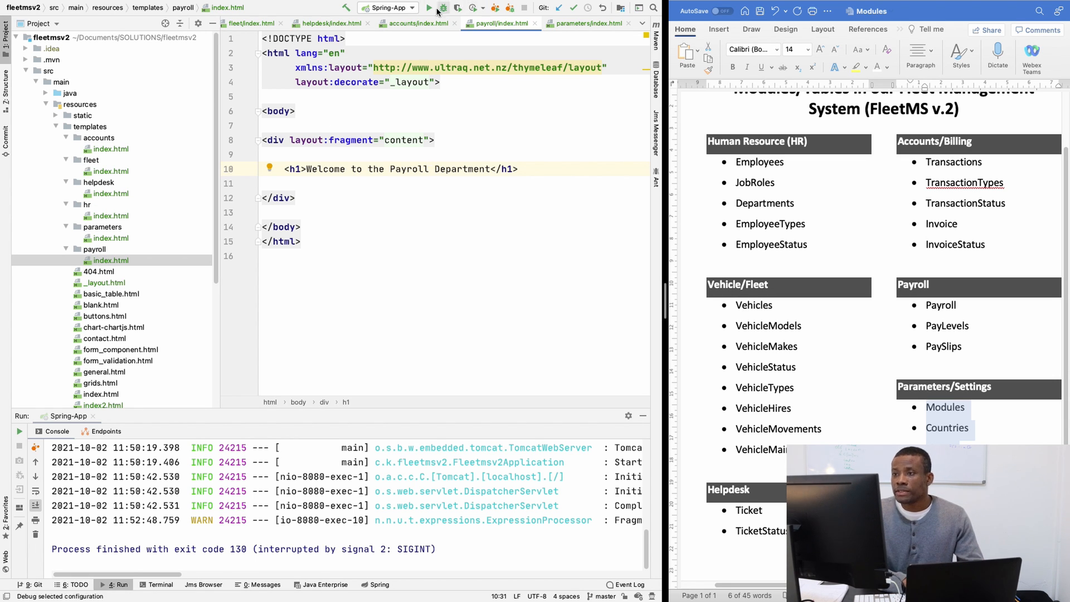
Restart Spring-App and view localhost:8080/hr in Chrome, headed Welcome to the HR Department.
{"action": "left_click", "coordinate": [436, 8]}
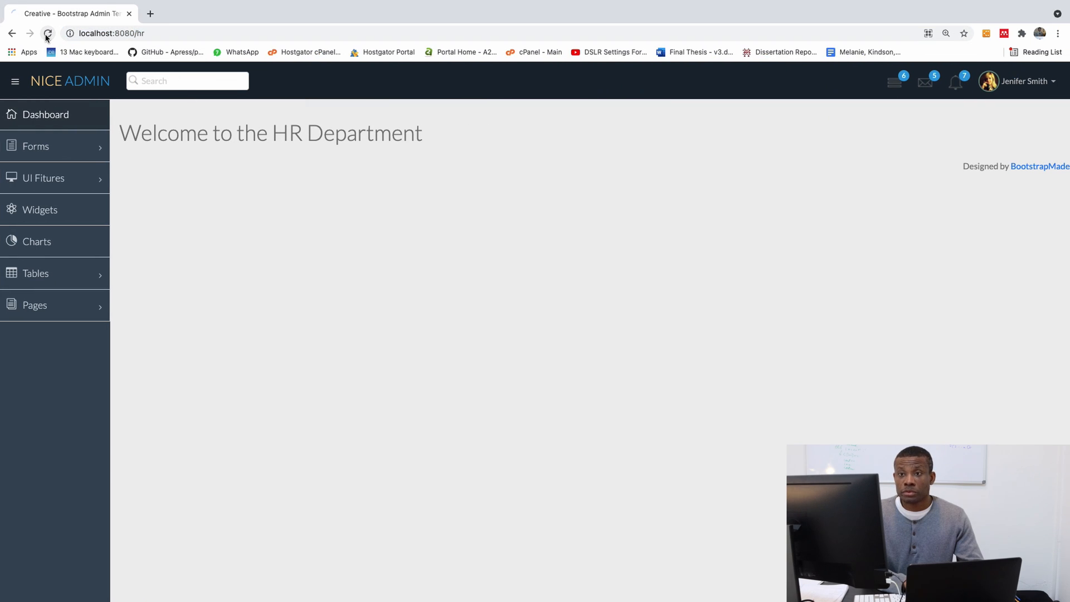
{"action": "left_click", "coordinate": [117, 34]}
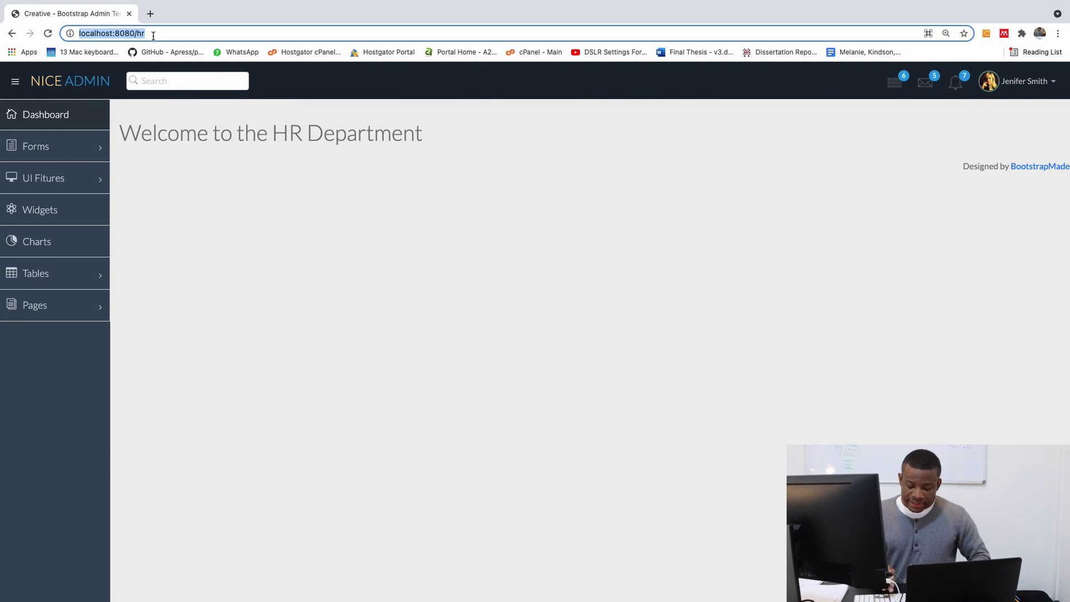